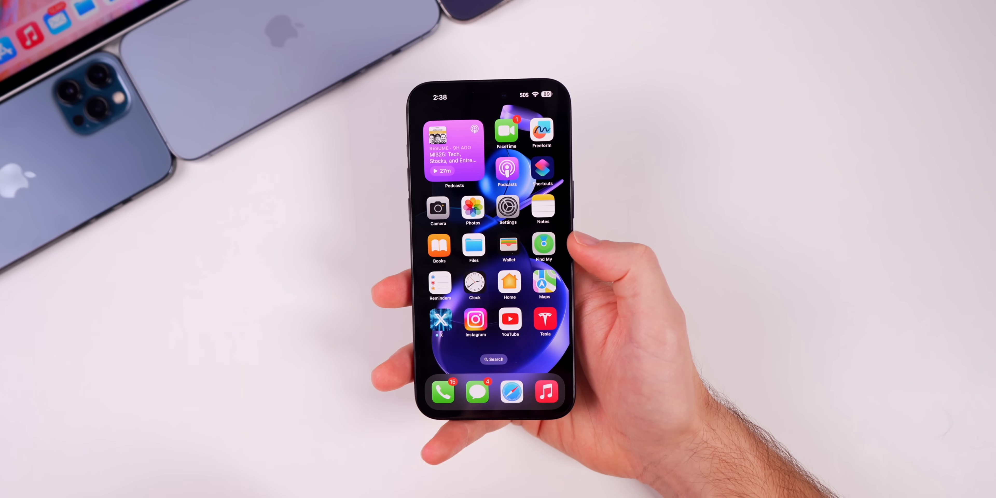
# Subscribe to the channel and bring up its notification options with Personalized checked.
pyautogui.hscroll(-3)
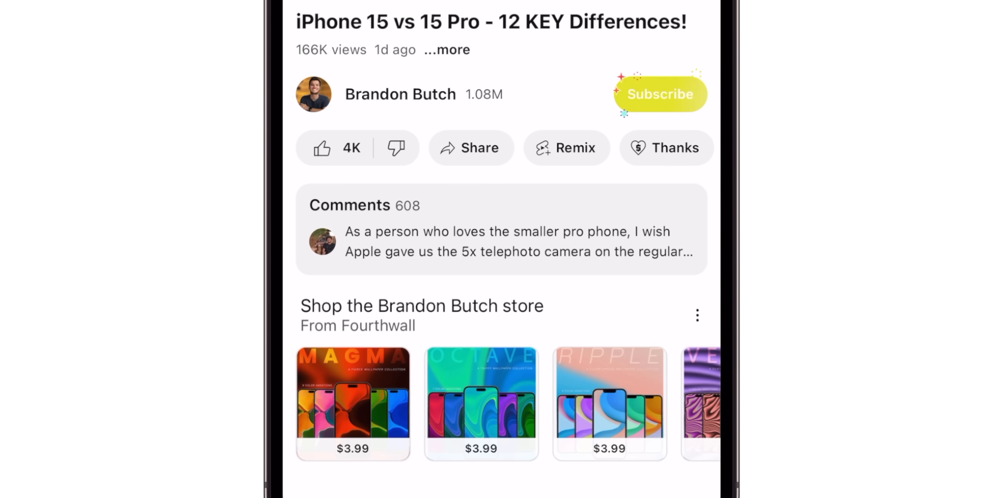
pyautogui.click(659, 94)
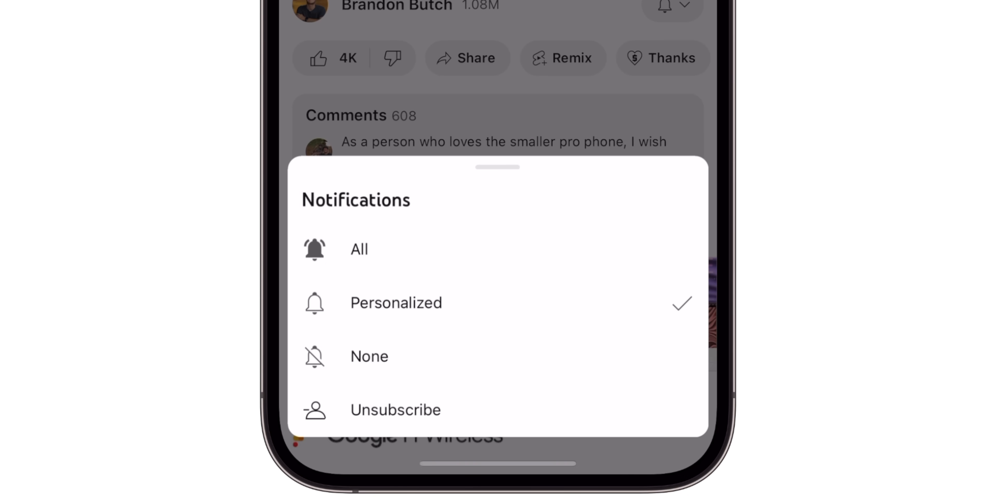